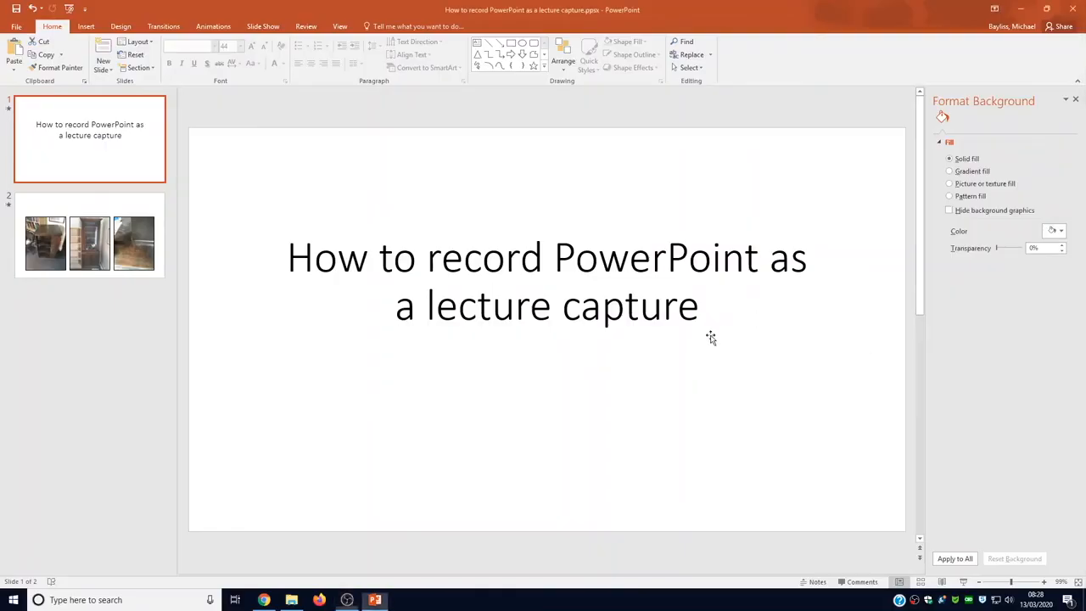
{"action": "mouse_move", "coordinate": [720, 339]}
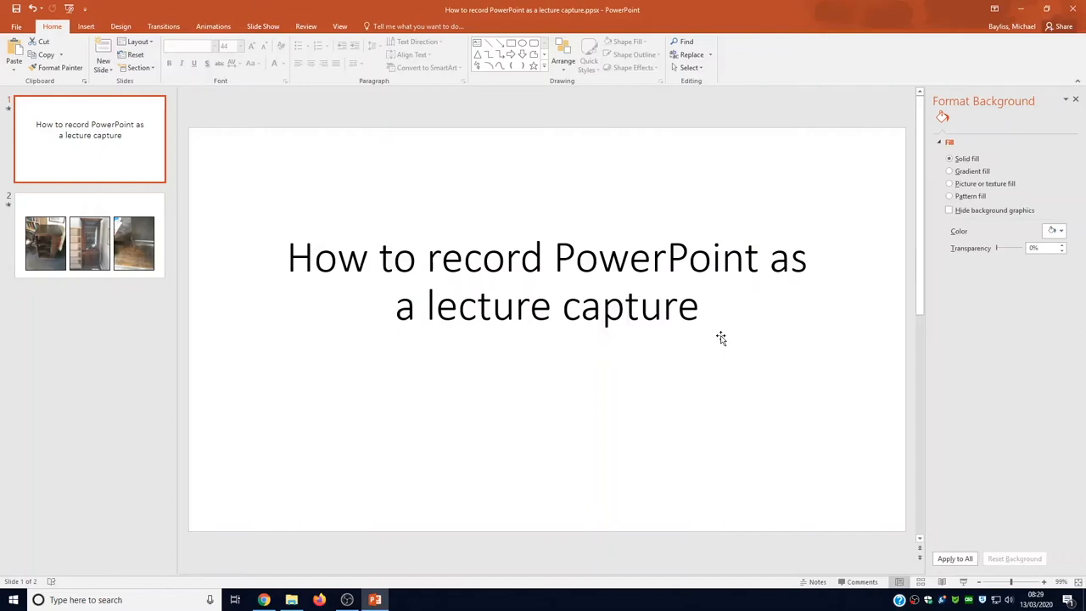
{"action": "mouse_move", "coordinate": [665, 370]}
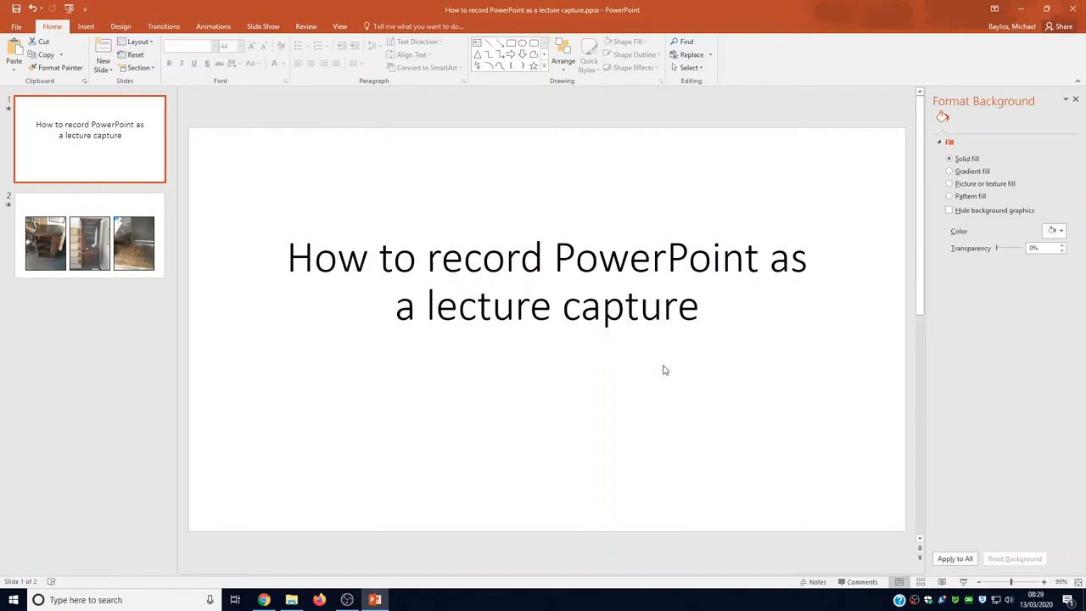
{"action": "mouse_move", "coordinate": [496, 348]}
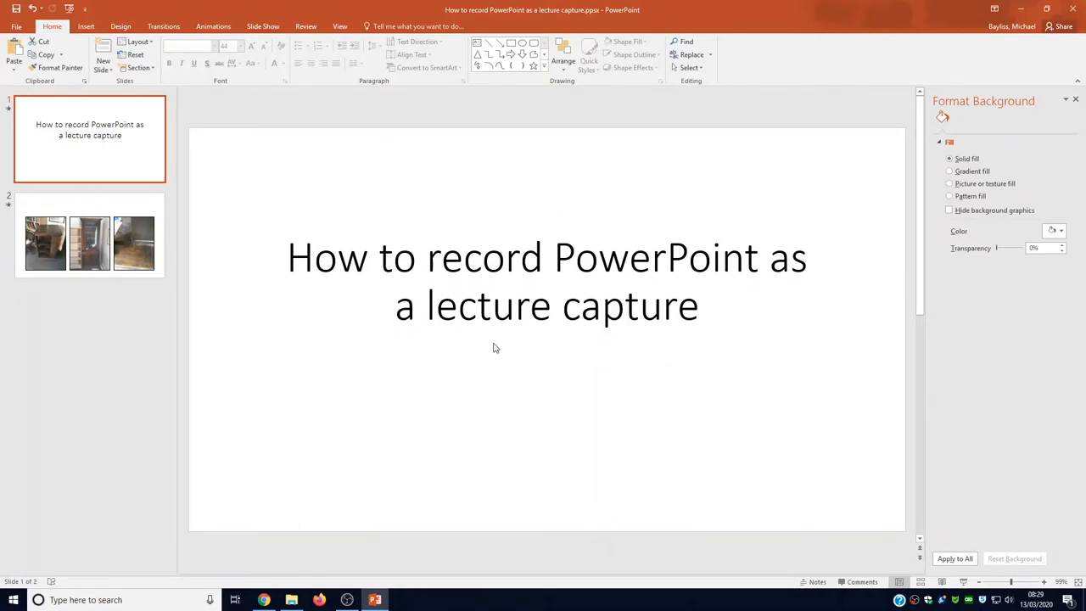
{"action": "mouse_move", "coordinate": [194, 90]}
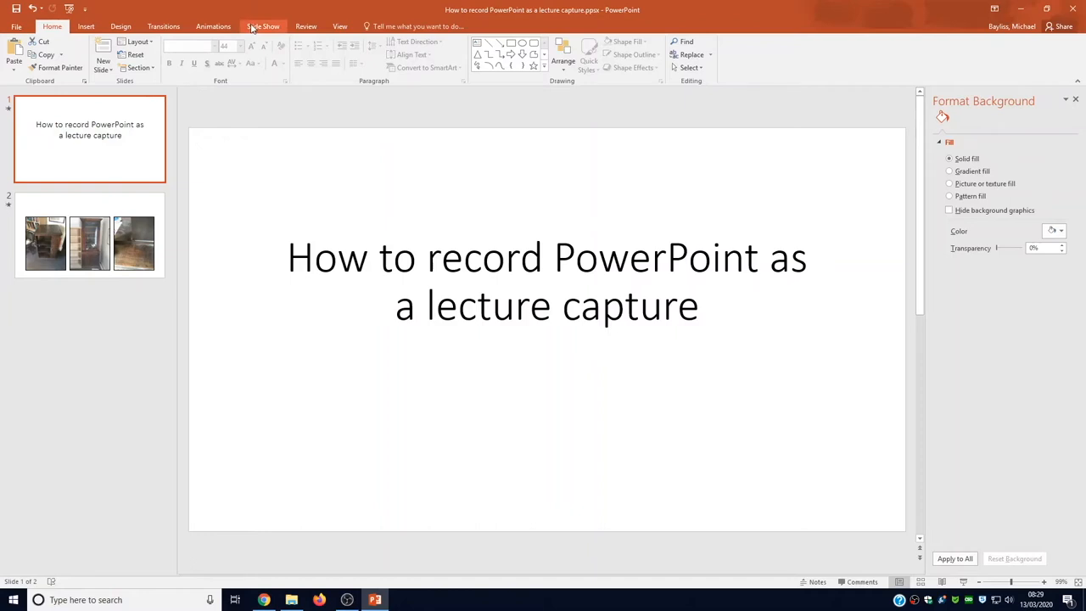
Choose Start Recording from Beginning under Record Slide Show on the Slide Show ribbon.
{"action": "left_click", "coordinate": [263, 25]}
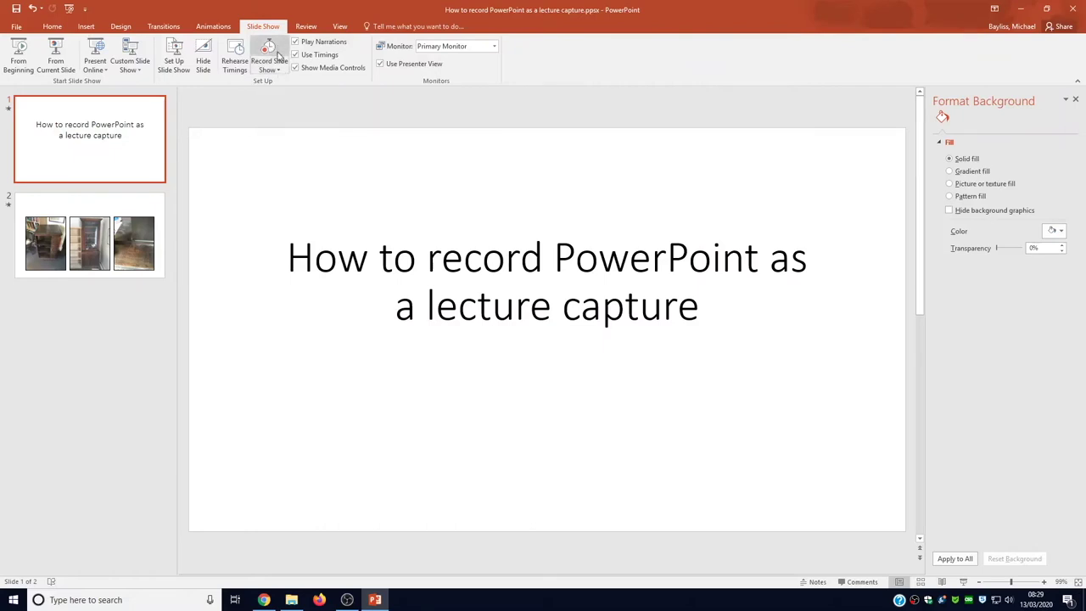
{"action": "left_click", "coordinate": [268, 59]}
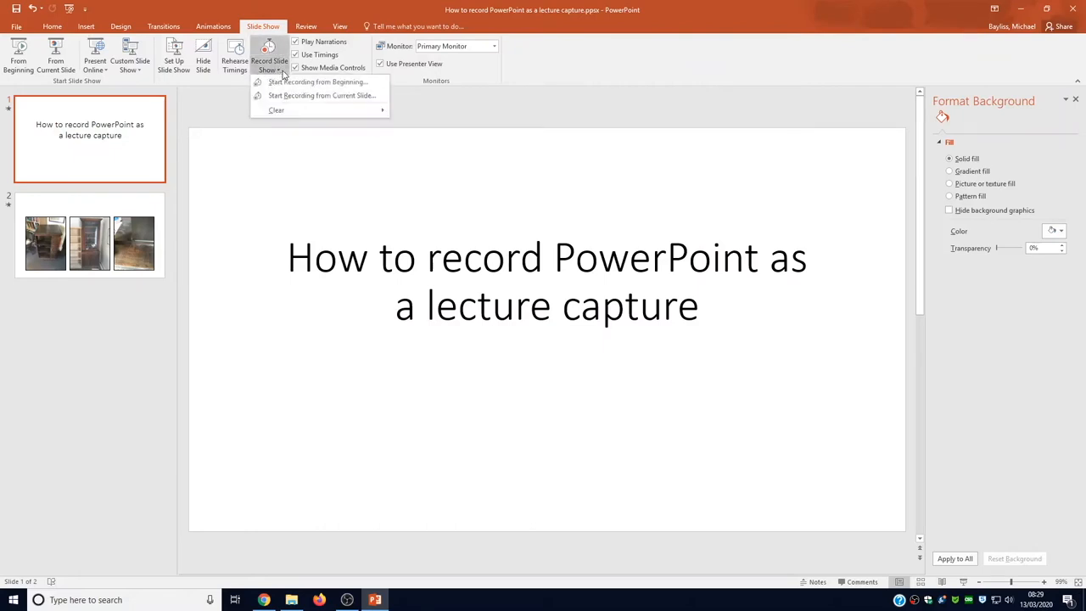
{"action": "left_click", "coordinate": [319, 82]}
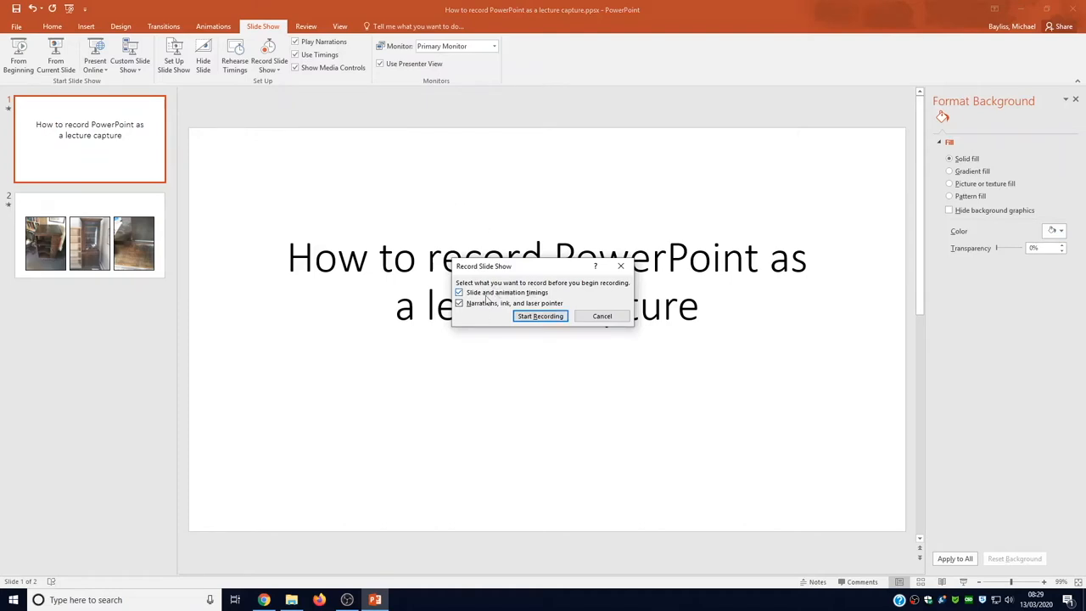
Record the narrated show, underlining 'a lecture capture' with yellow highlighter ink, then end it.
{"action": "left_click", "coordinate": [540, 316]}
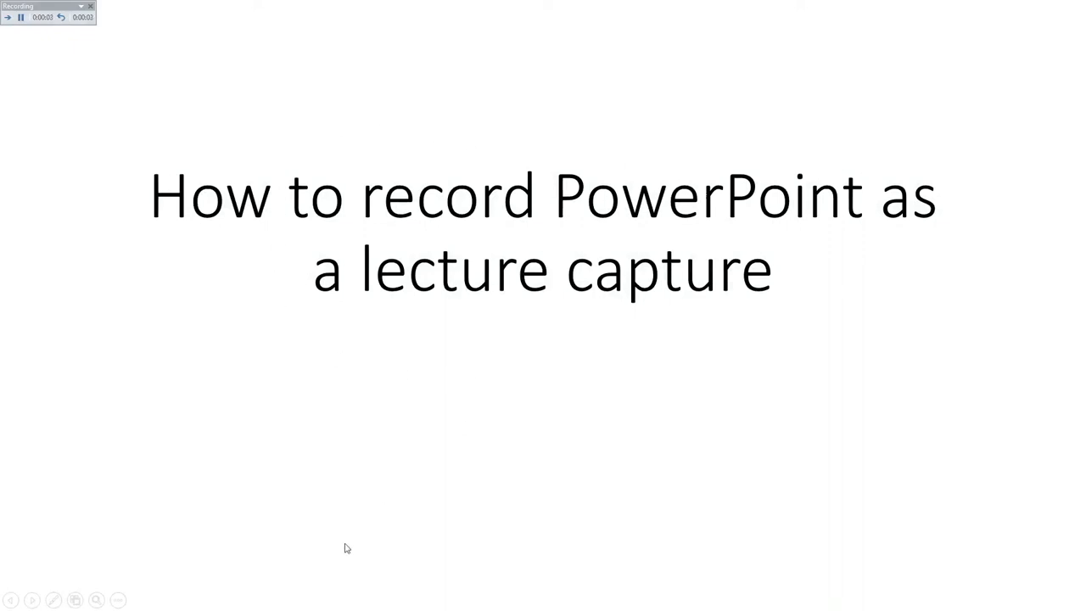
{"action": "left_click", "coordinate": [54, 600]}
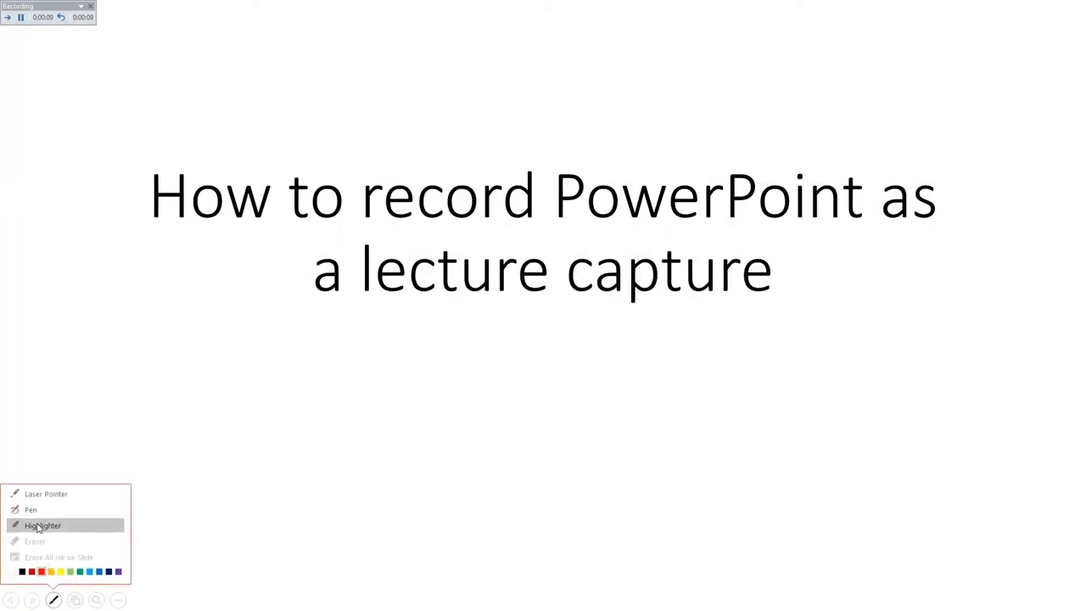
{"action": "left_click_drag", "start_coordinate": [301, 271], "coordinate": [773, 272]}
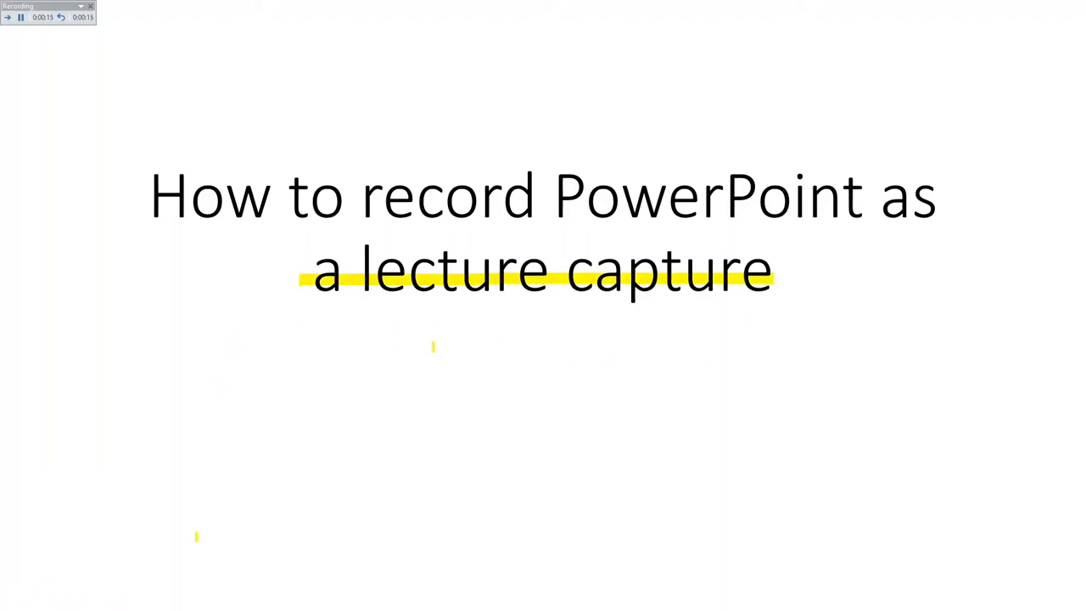
{"action": "left_click", "coordinate": [53, 601]}
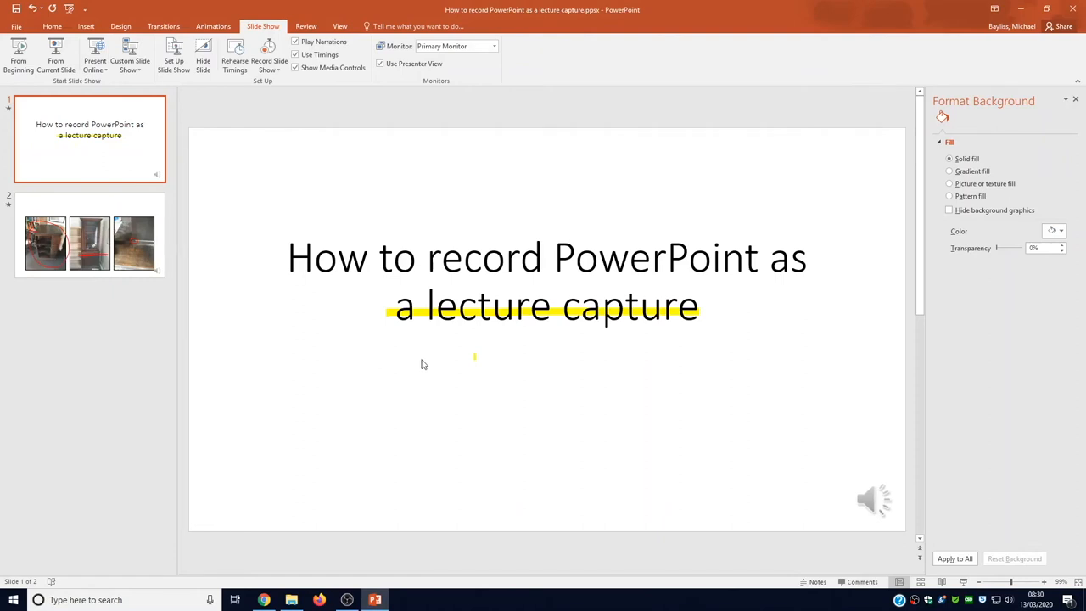
{"action": "mouse_move", "coordinate": [156, 267]}
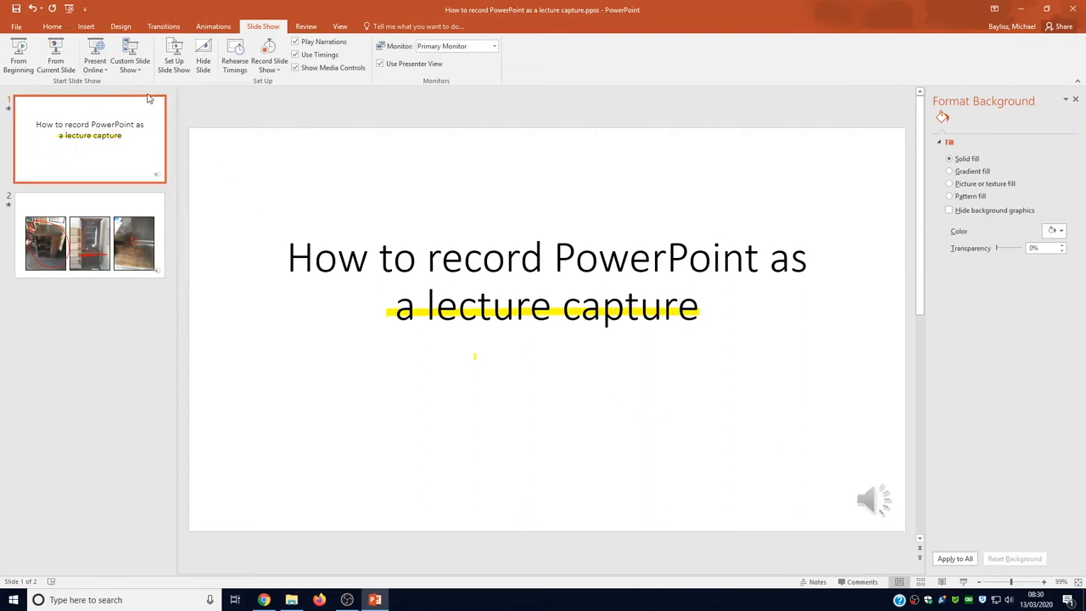
Show the File Info page with the recorded presentation's 1.2 MB media size.
{"action": "left_click", "coordinate": [32, 26]}
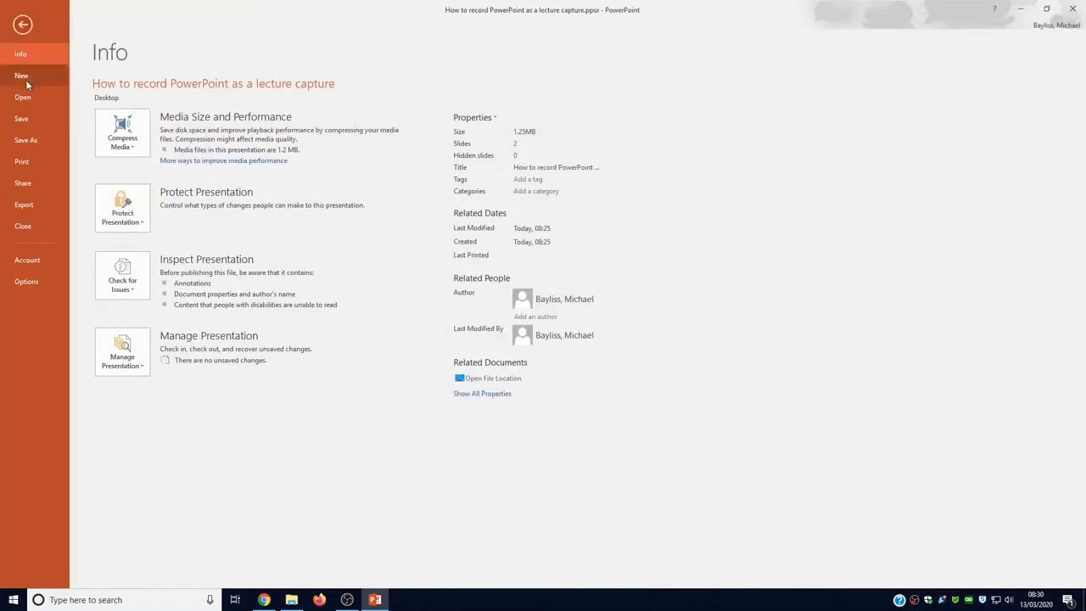
Save the presentation to the Desktop as a PowerPoint Show (*.ppsx) file.
{"action": "left_click", "coordinate": [27, 139]}
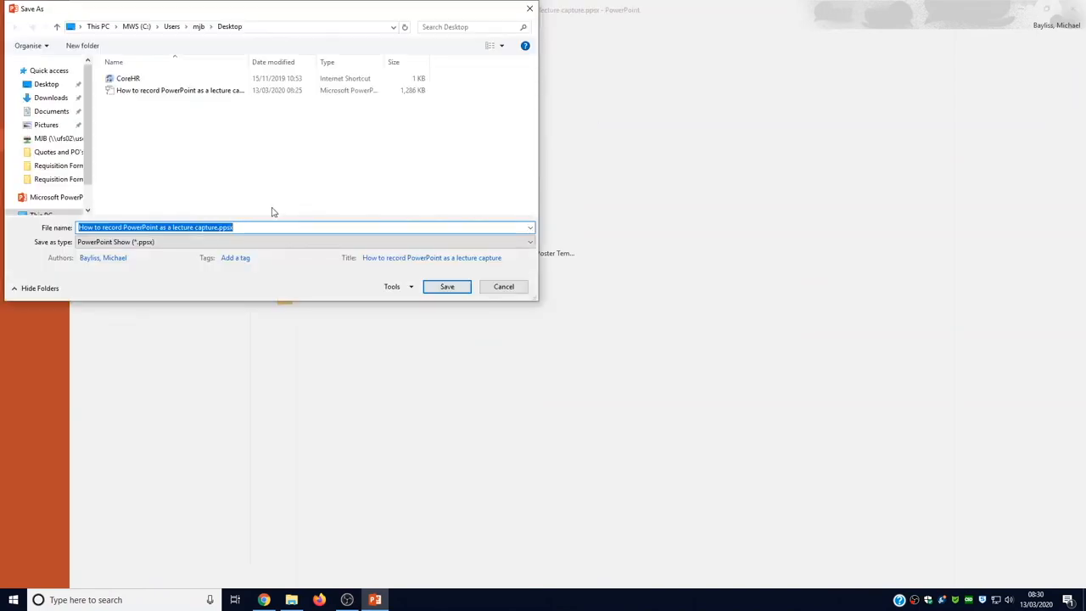
{"action": "left_click", "coordinate": [527, 242]}
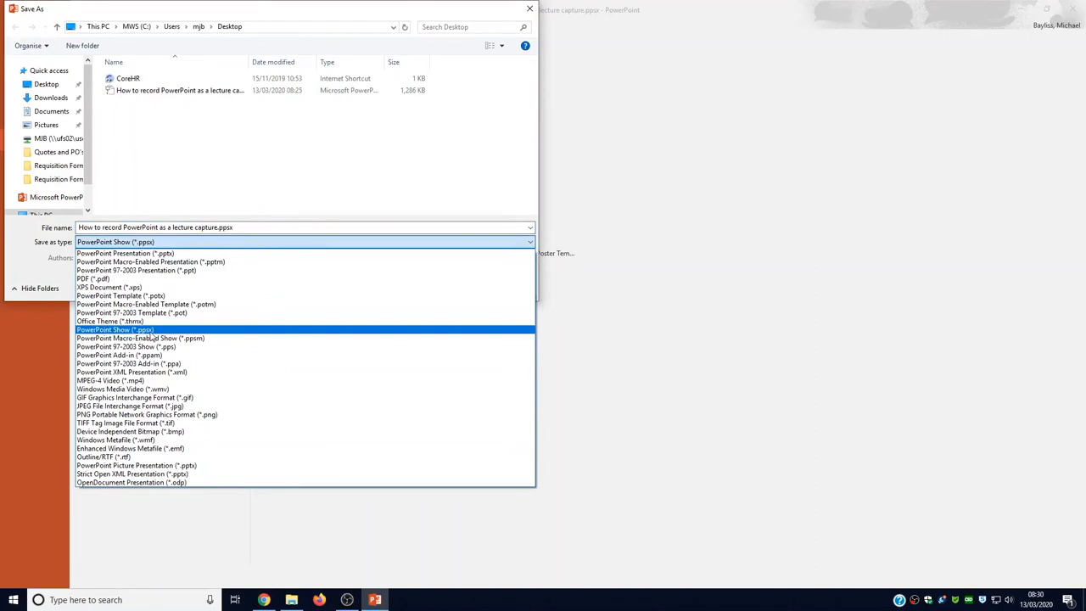
{"action": "left_click", "coordinate": [115, 330]}
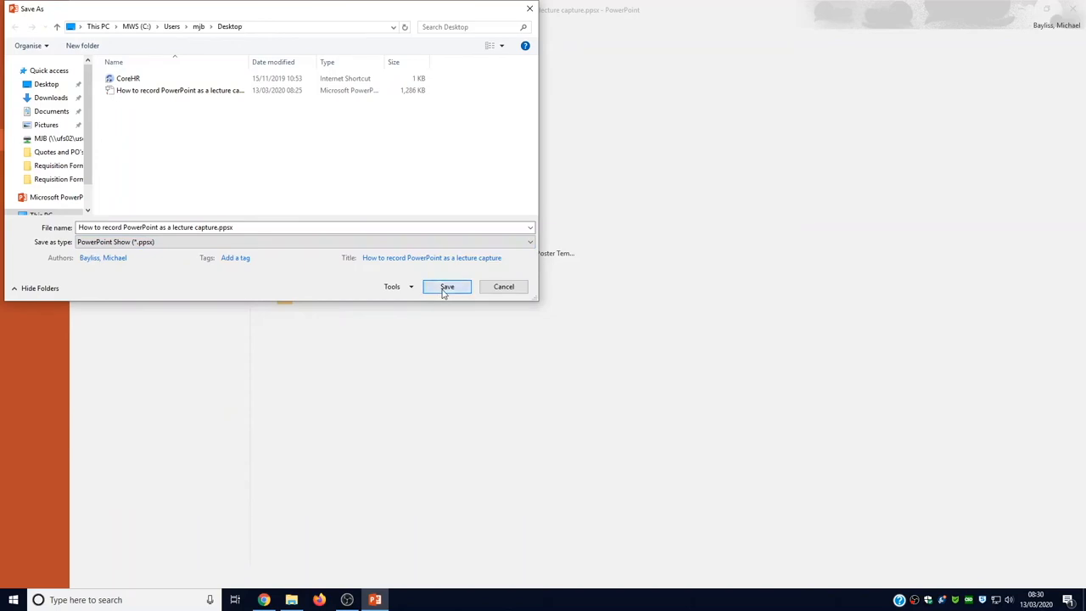
{"action": "left_click", "coordinate": [447, 286]}
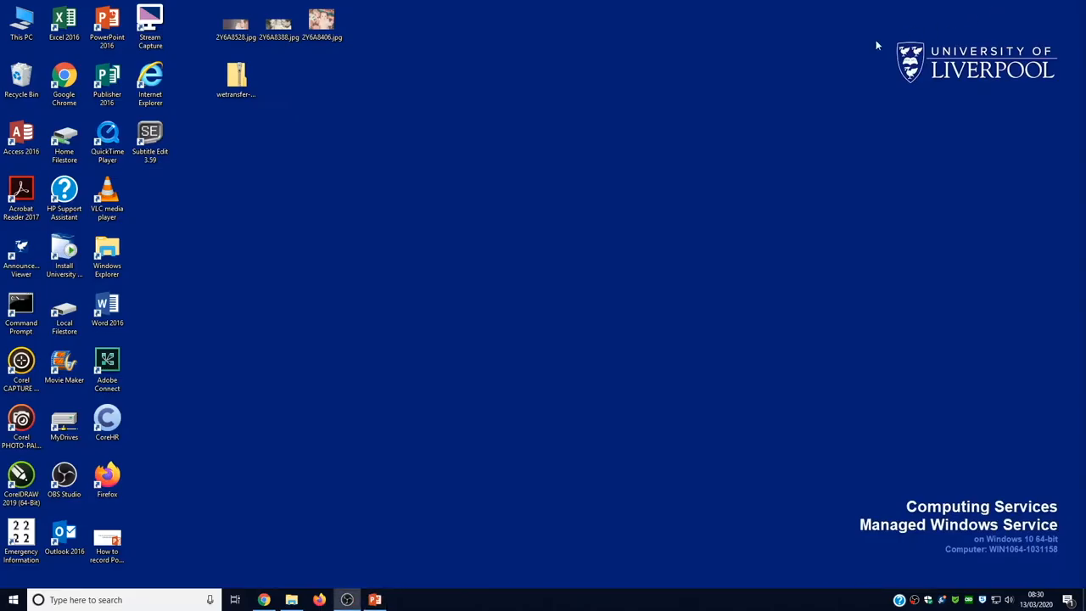
Run the saved .ppsx show file from the desktop.
{"action": "left_click", "coordinate": [106, 535]}
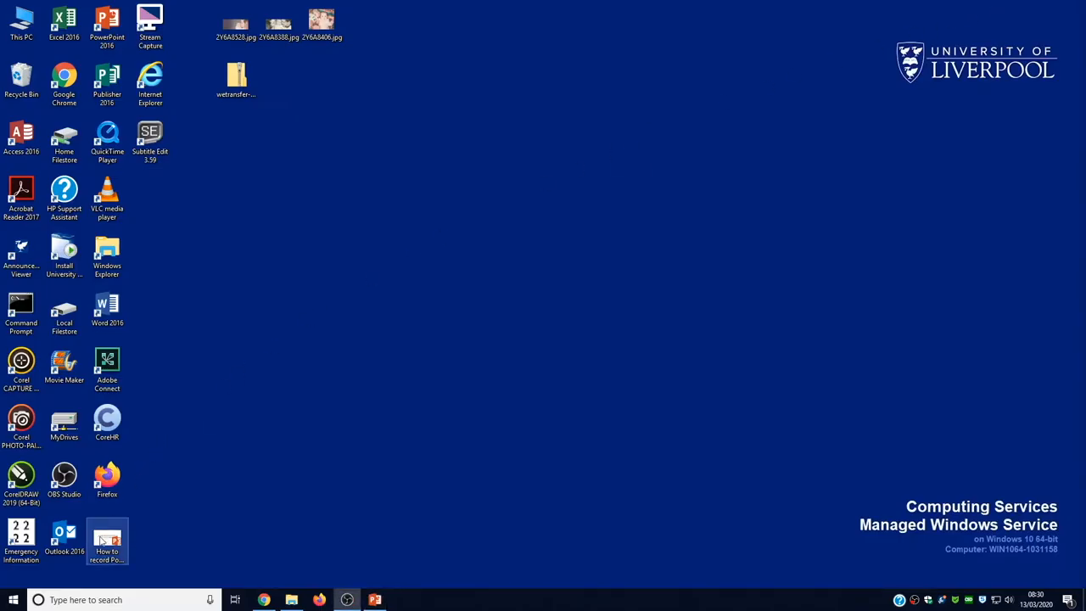
{"action": "double_click", "coordinate": [107, 539]}
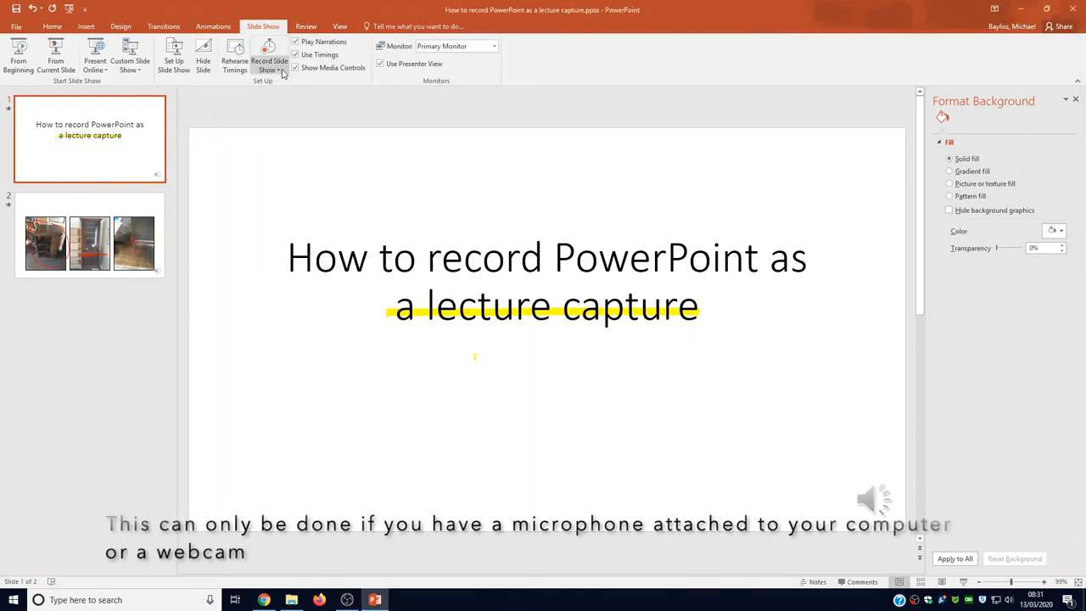
Clear Narrations on All Slides, removing the title slide's audio and highlighter ink.
{"action": "left_click", "coordinate": [268, 59]}
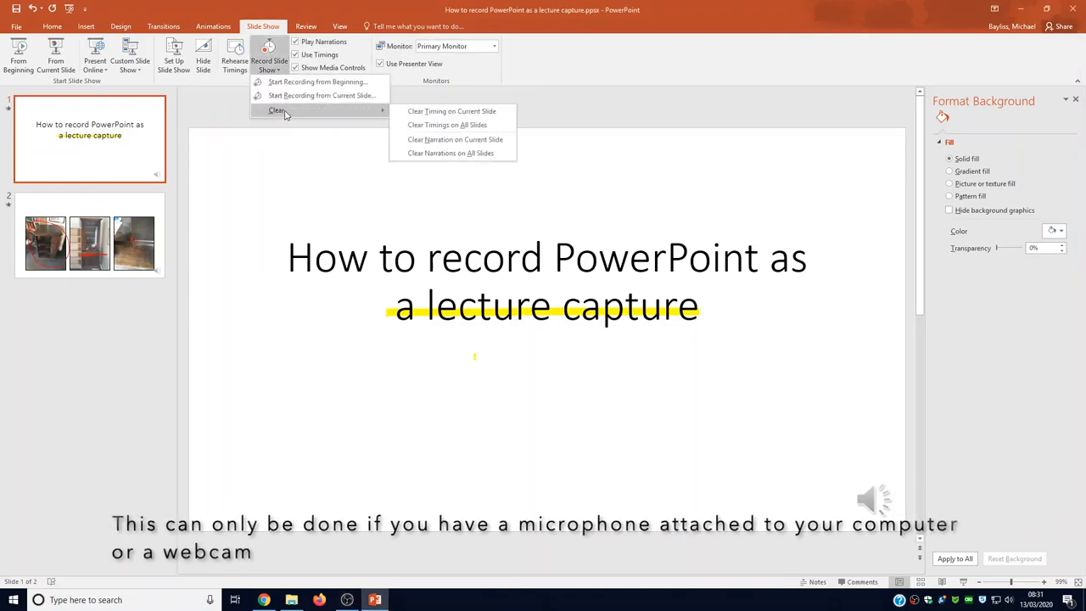
{"action": "mouse_move", "coordinate": [455, 140]}
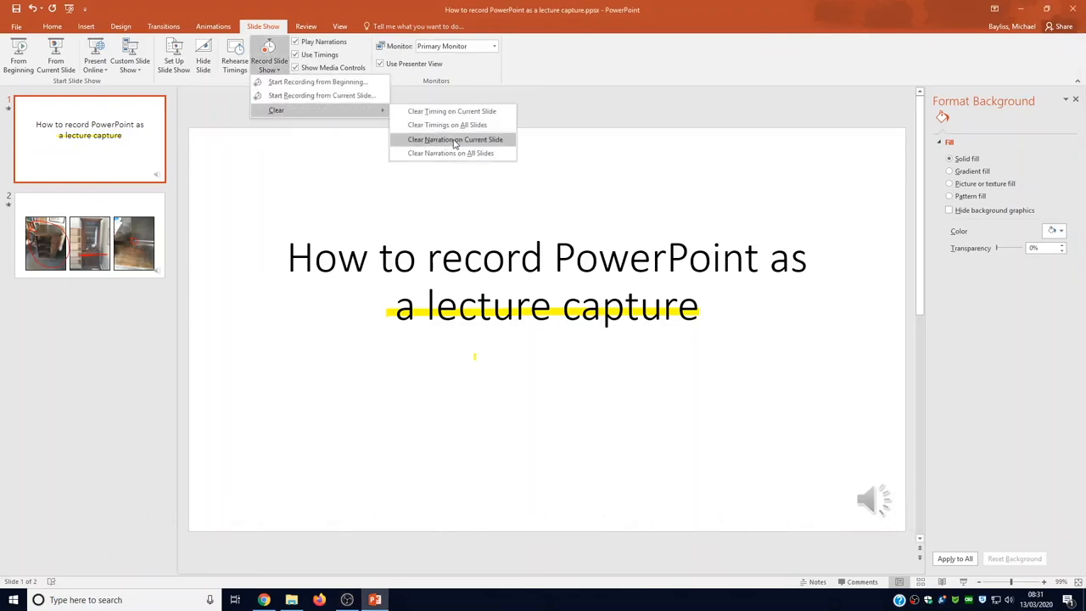
{"action": "mouse_move", "coordinate": [469, 160]}
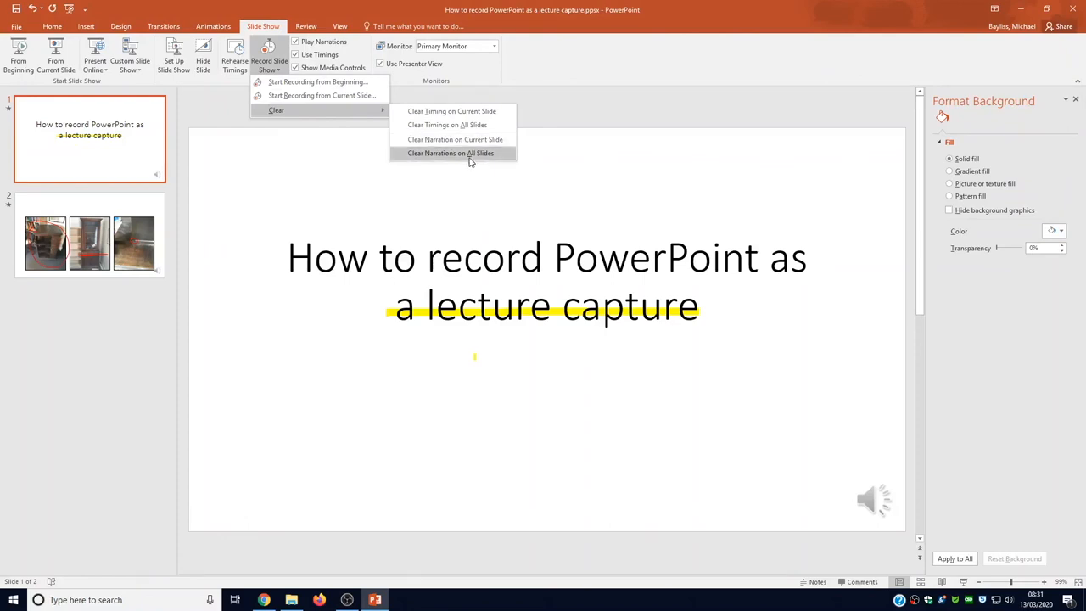
{"action": "left_click", "coordinate": [452, 153]}
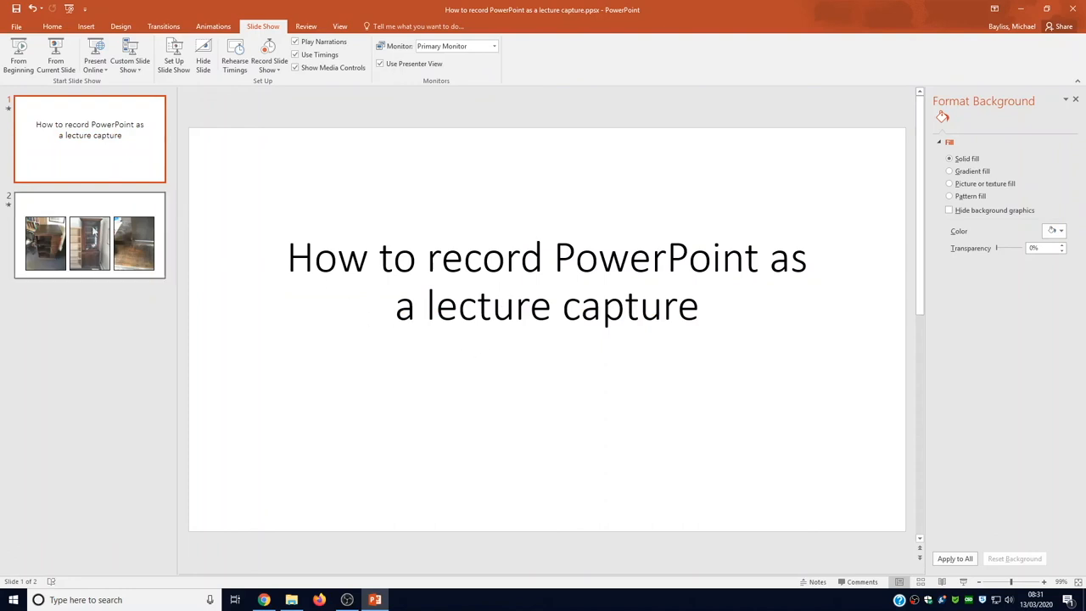
{"action": "mouse_move", "coordinate": [869, 521]}
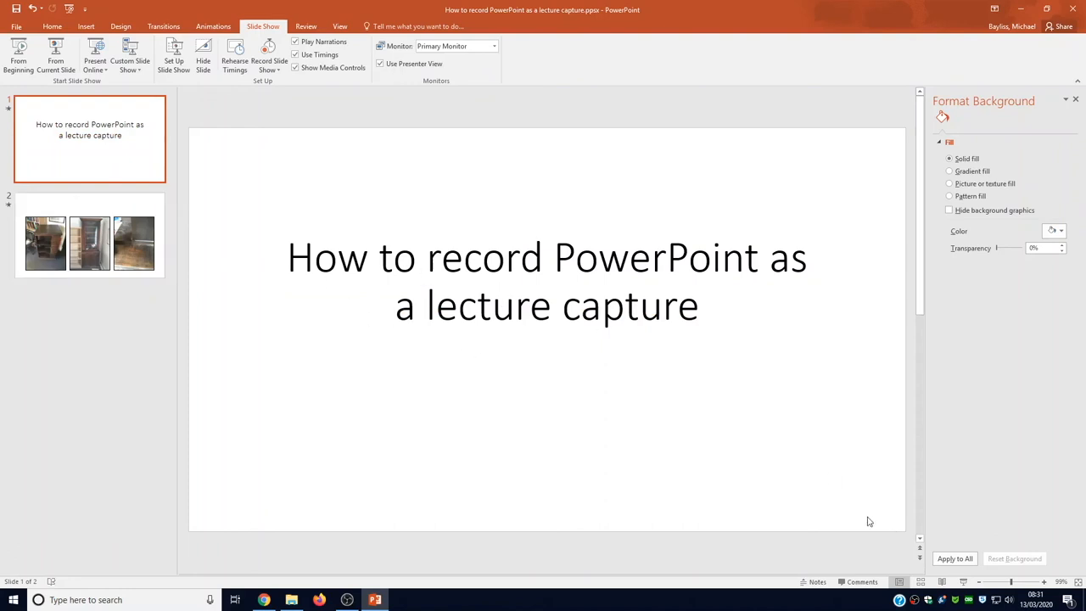